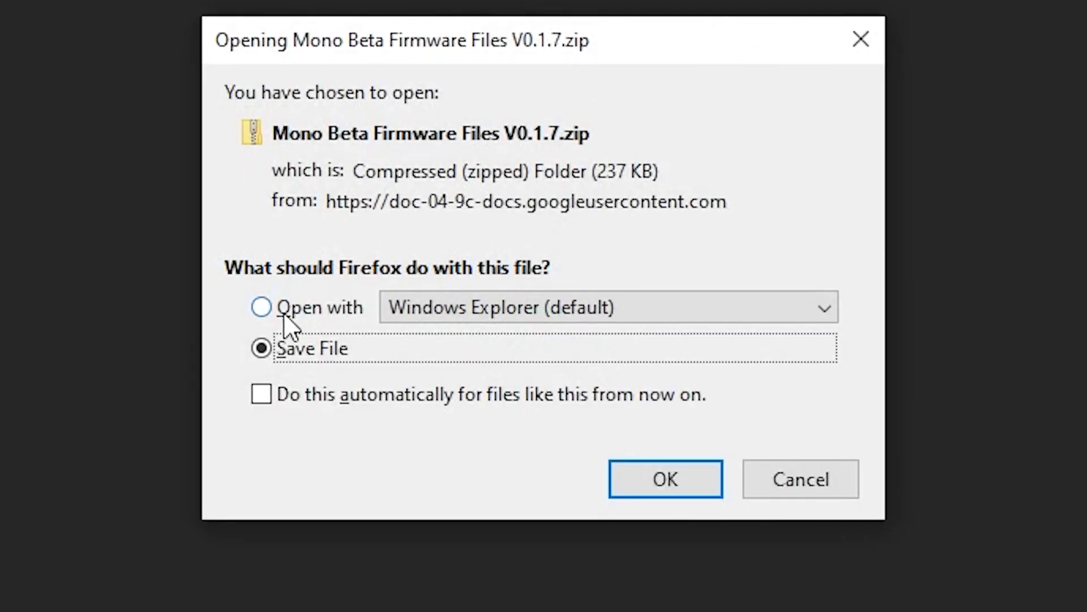
Save the Mono Beta Firmware Files V0.1.7.zip download to disk.
click(664, 479)
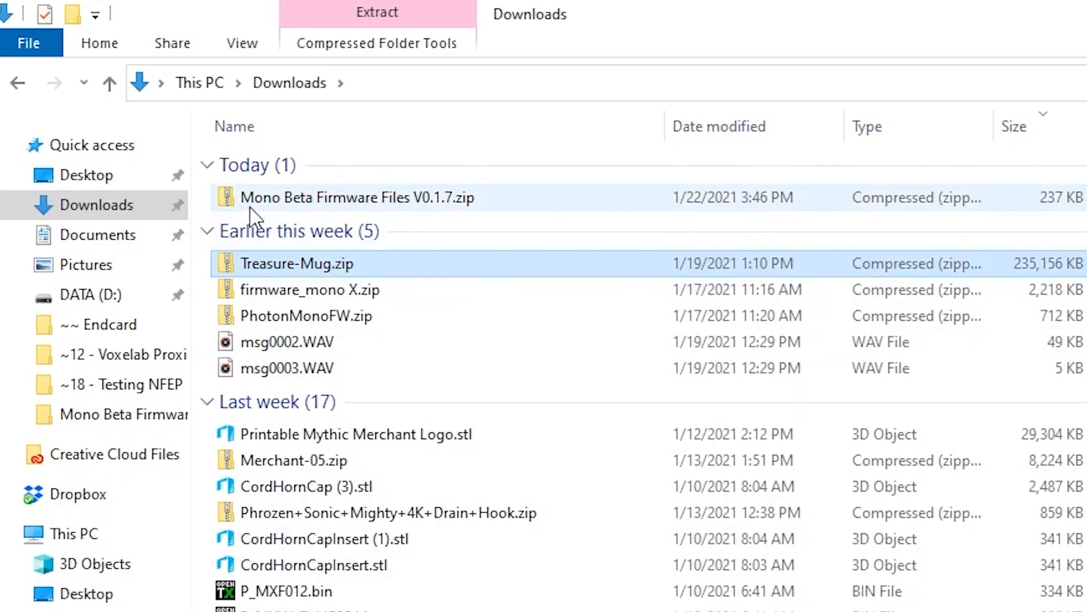
mouse_move(395, 201)
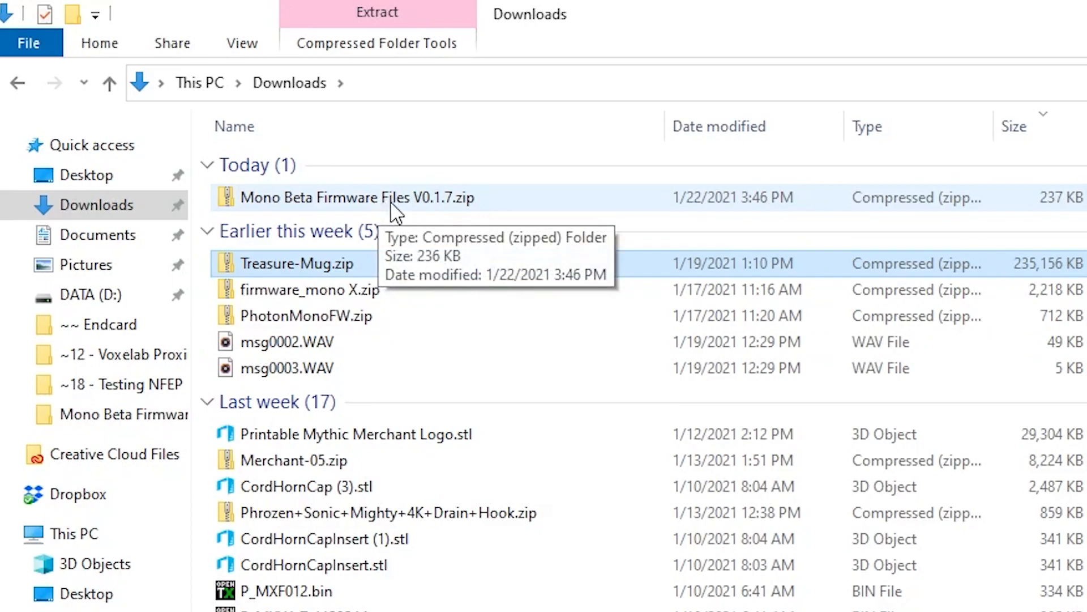
Open Mono Beta Firmware Files V0.1.7.zip from Downloads and enter its firmware folder.
click(358, 198)
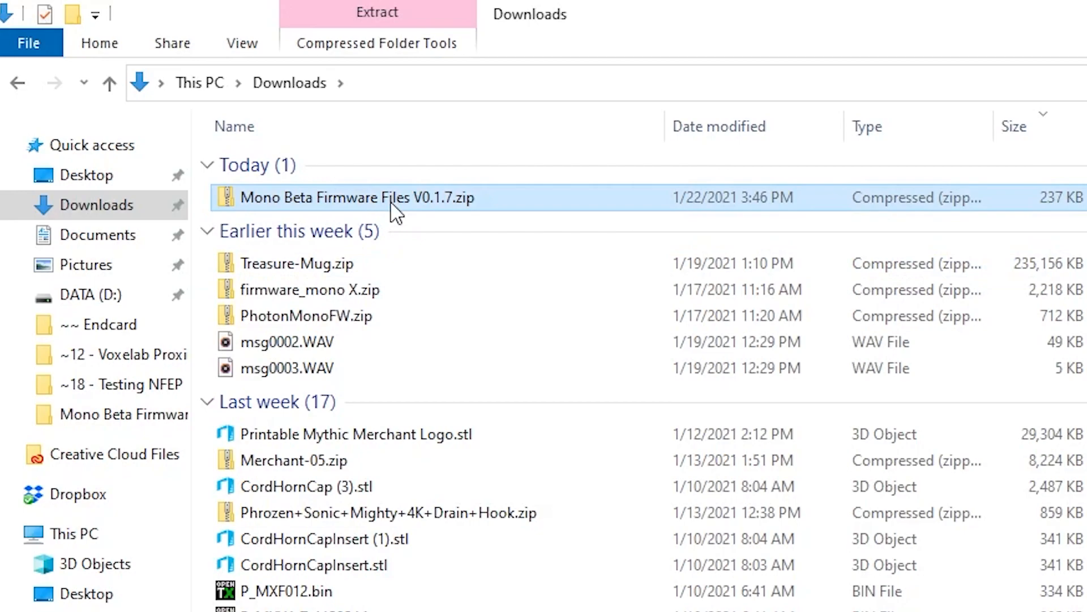
double_click(358, 197)
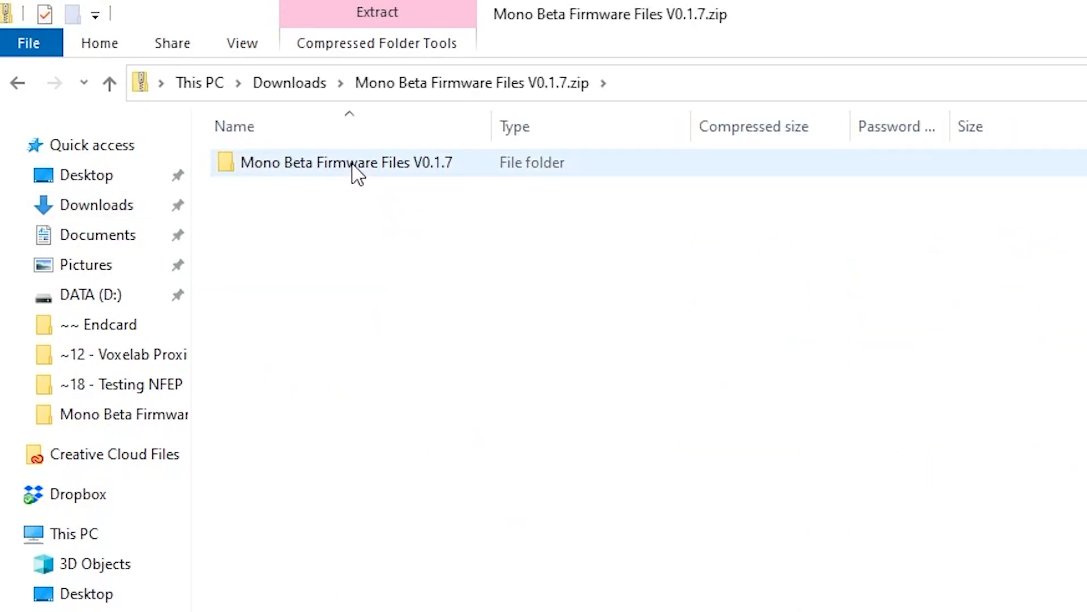
double_click(345, 163)
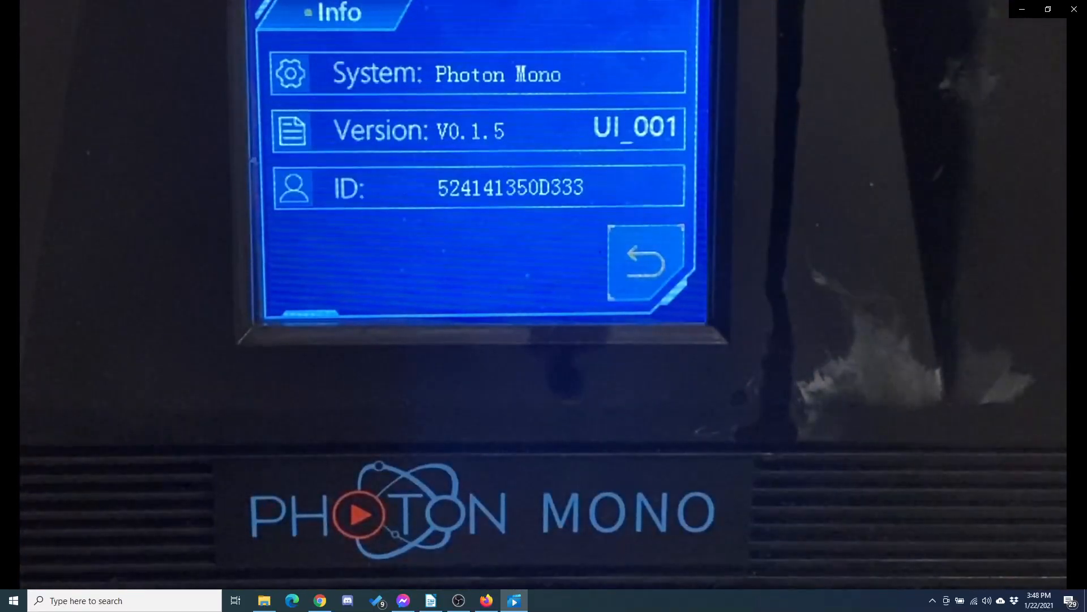
Leave the Info screen, select PM_V_017.bin, and confirm the firmware update.
click(643, 262)
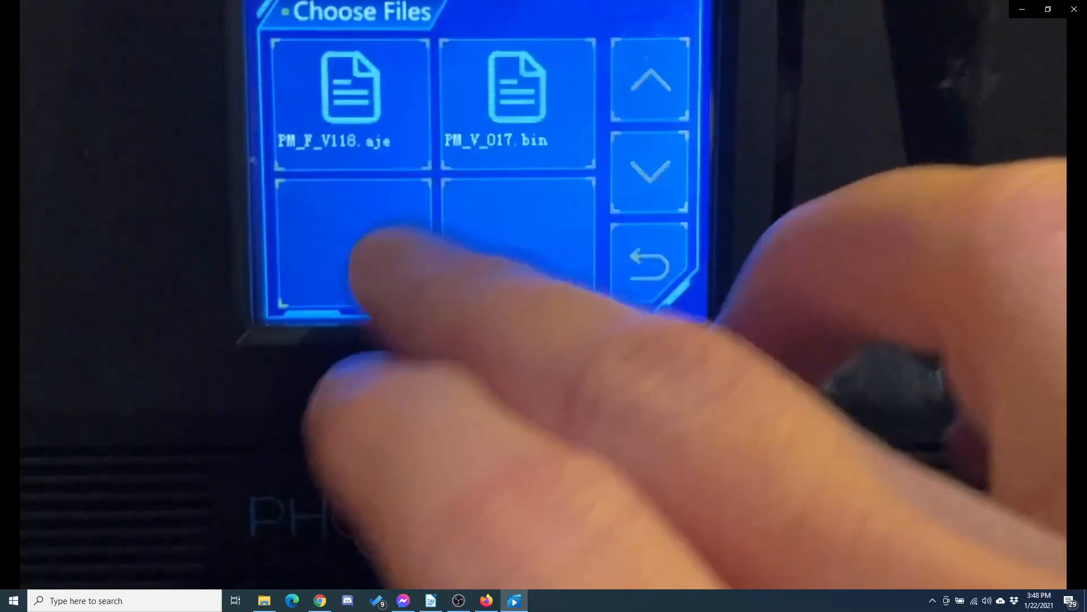
click(518, 105)
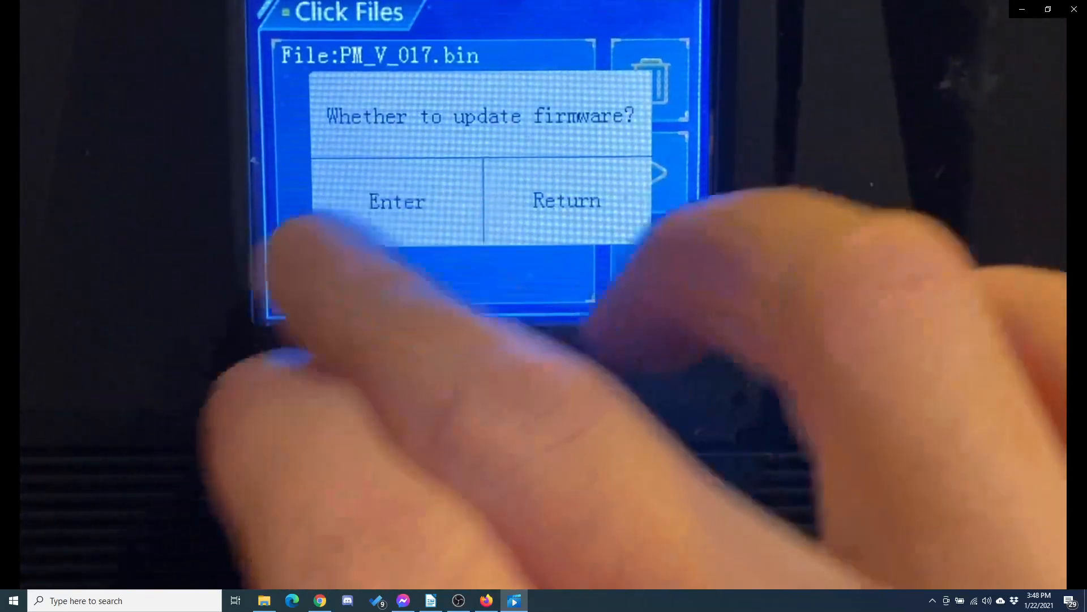
click(397, 201)
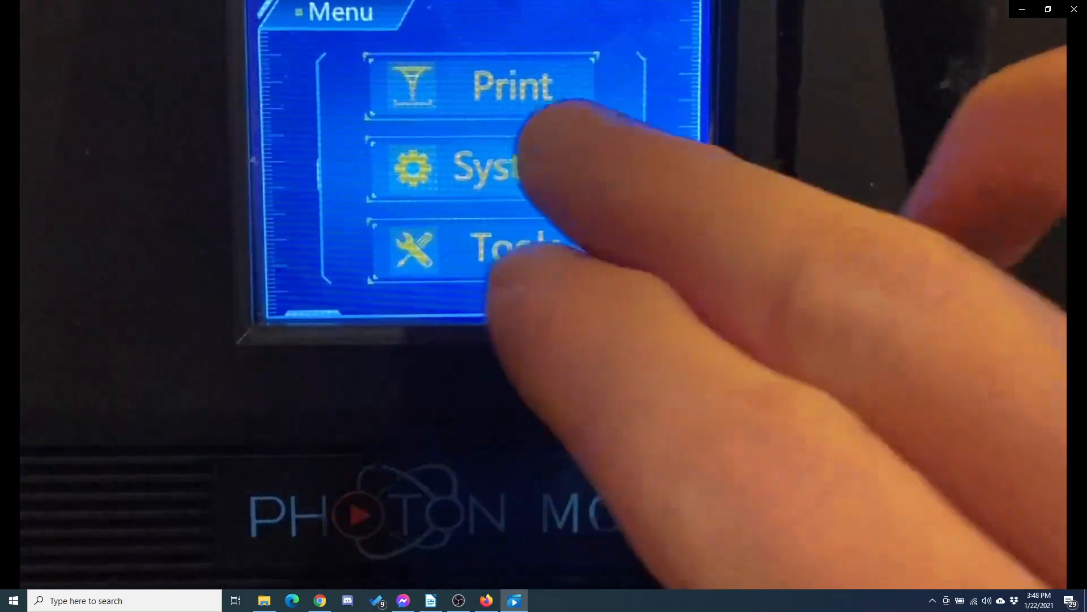
Choose PM_F_V118.aje from the file list and confirm the update.
click(512, 84)
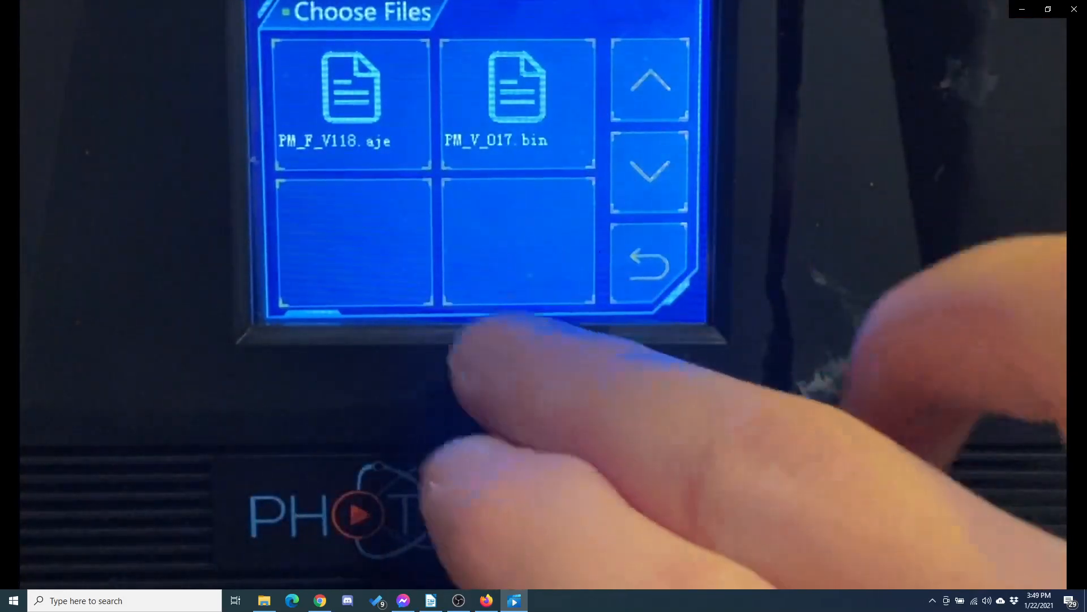
click(354, 97)
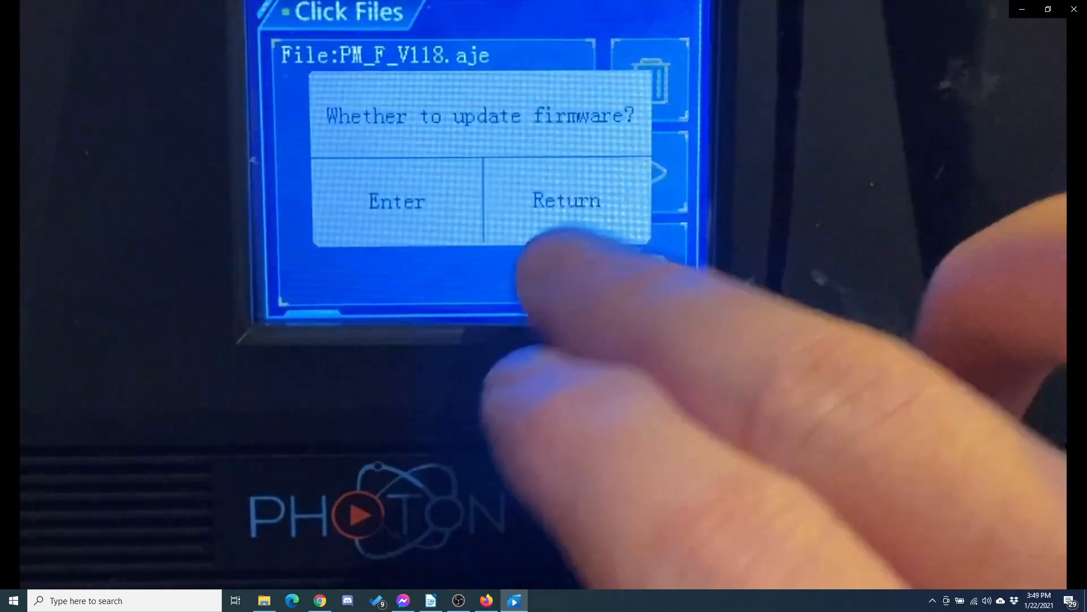
click(396, 201)
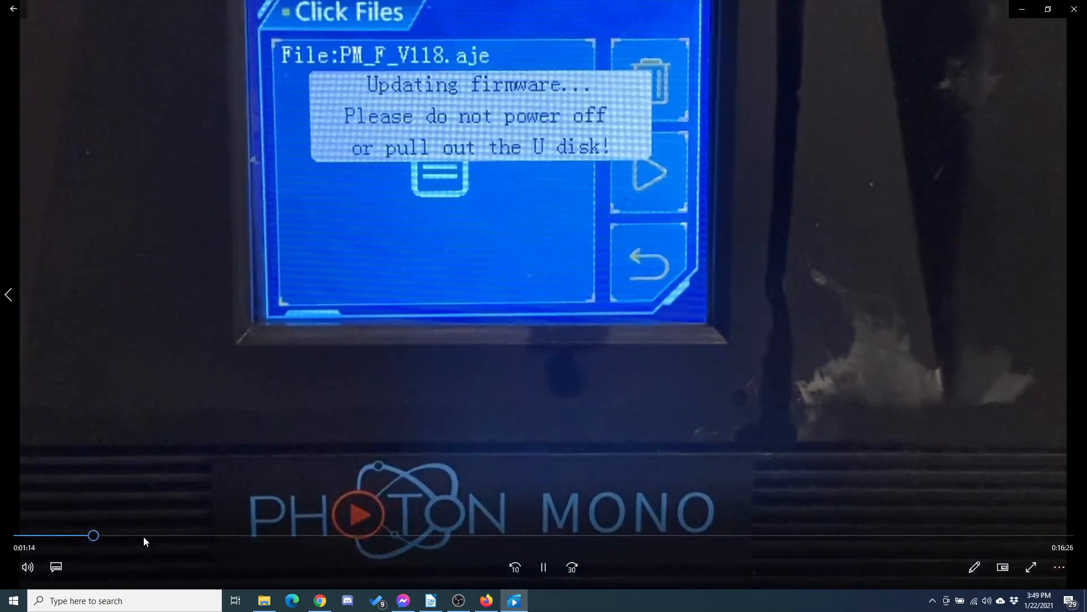
Drag the seek bar forward three times past the PM_F_V118.aje update footage.
drag(93, 535, 152, 534)
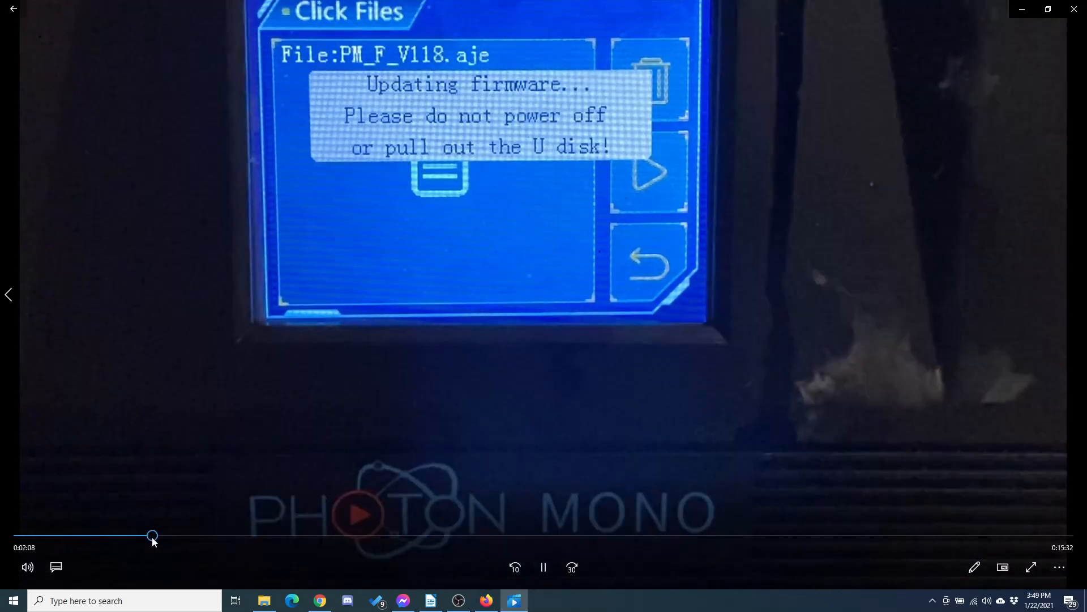
drag(152, 534, 296, 534)
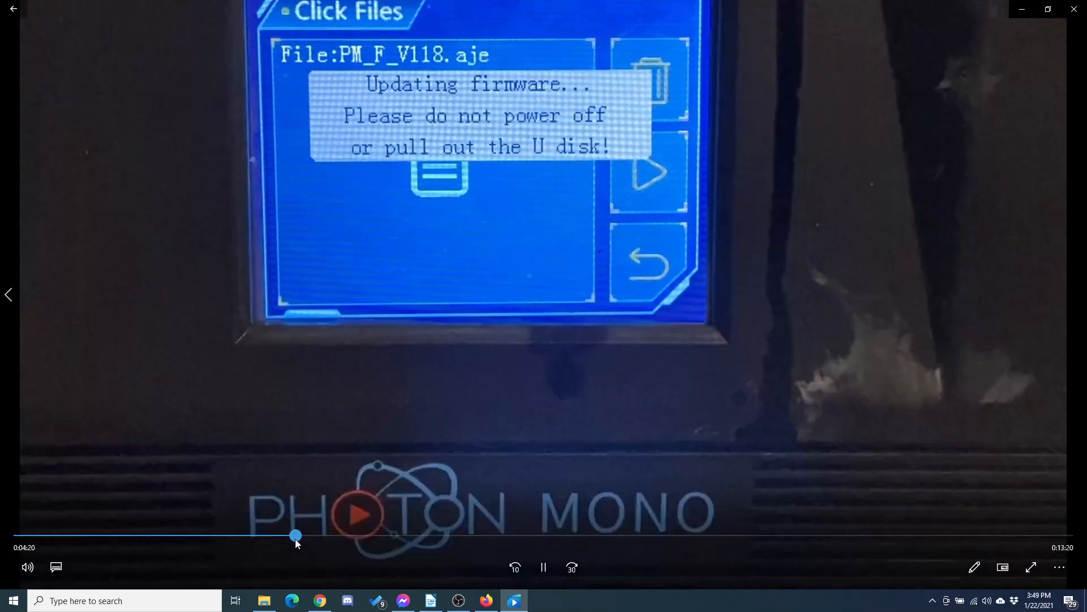
drag(295, 534, 331, 535)
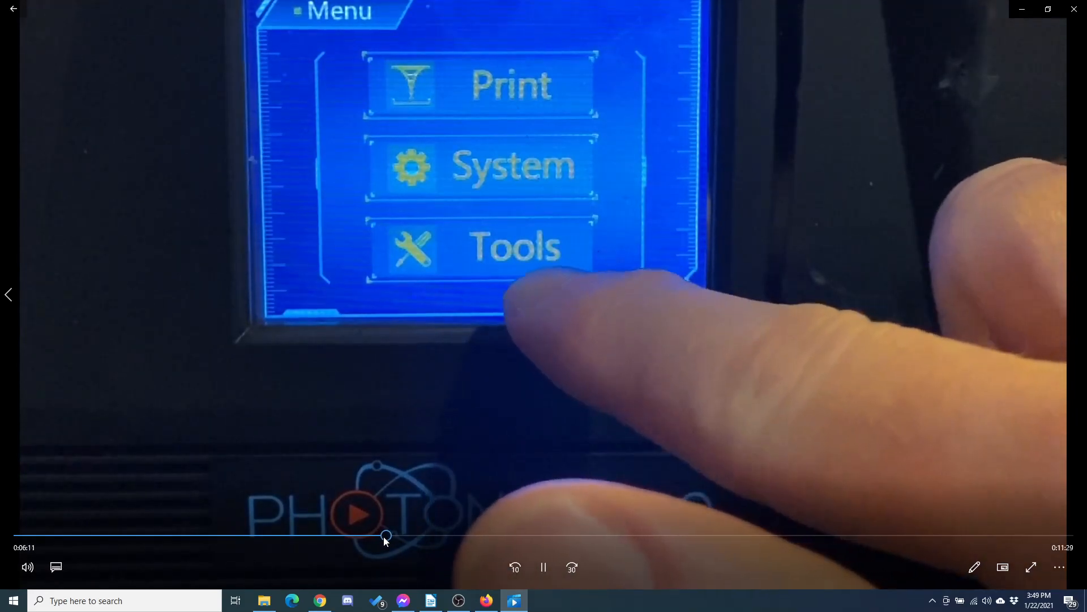
Jump the footage forward to the printer's post-update Menu screen.
click(480, 83)
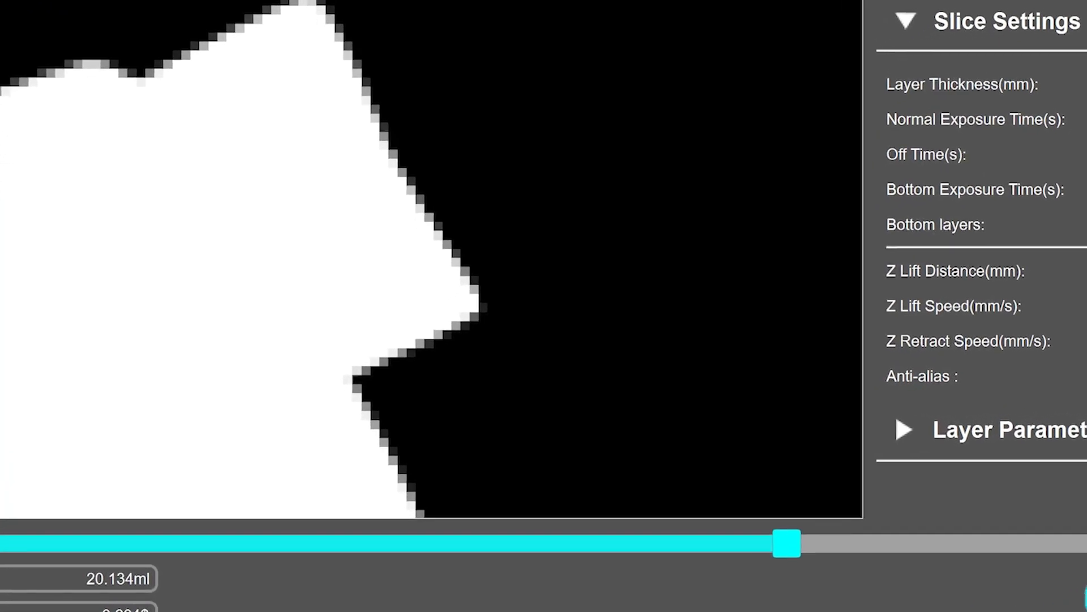
Drag the slice preview layer slider to inspect stair-stepped layer edges.
drag(787, 543, 874, 569)
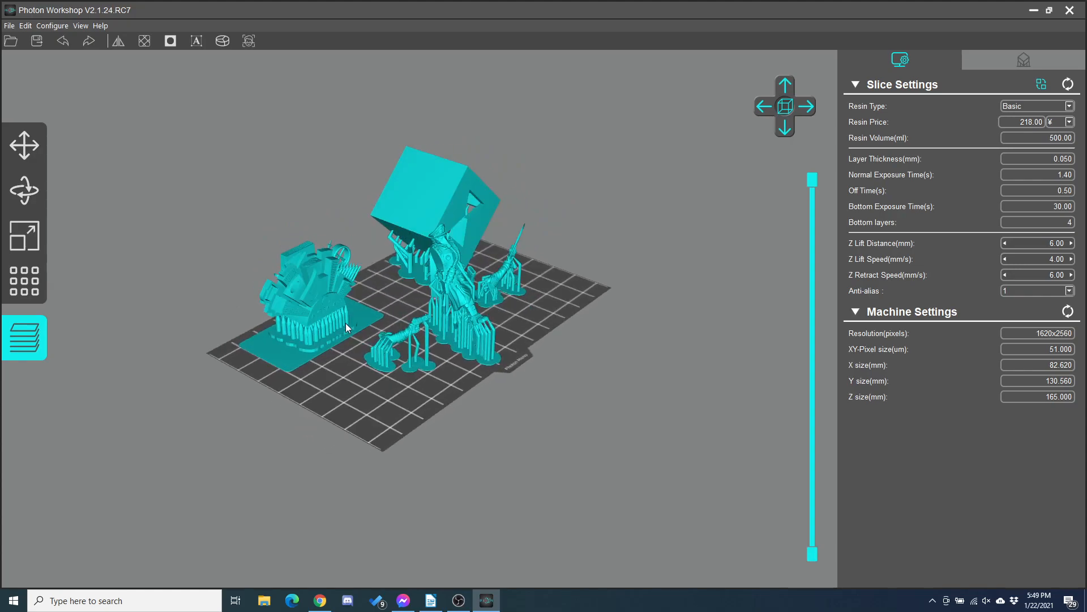
Orbit the view slightly around the supported models on the build plate.
drag(347, 328, 378, 402)
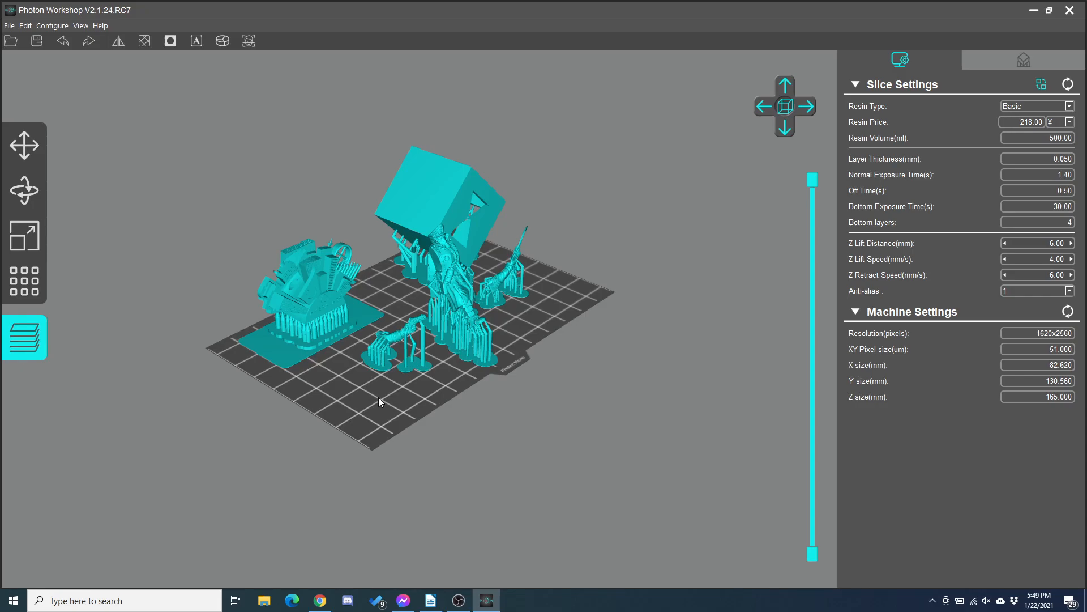
Choose 8 from the Anti-alias dropdown in Slice Settings.
click(1070, 290)
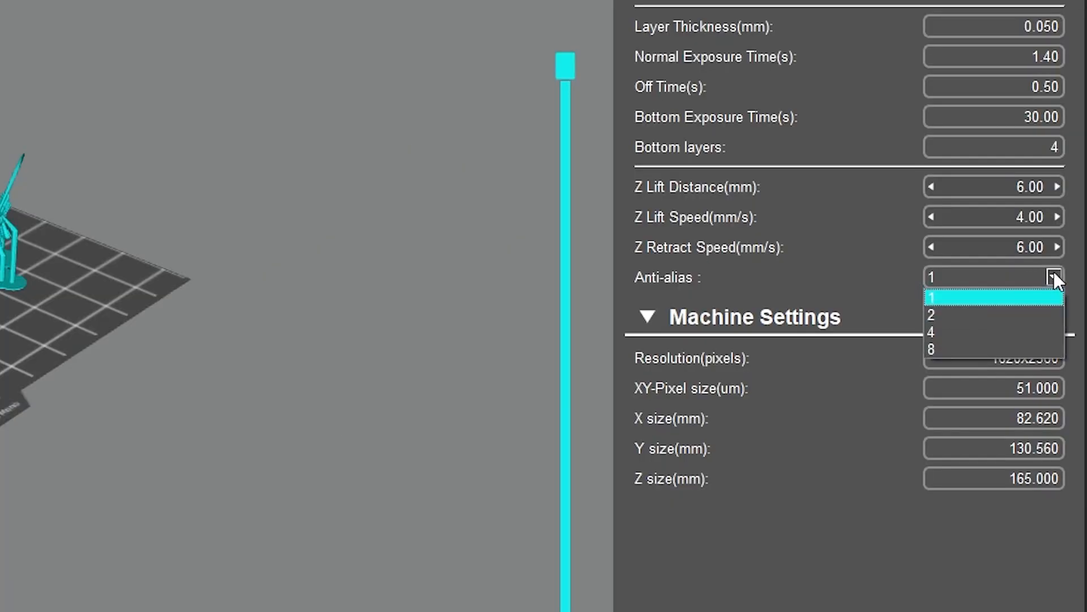
click(931, 350)
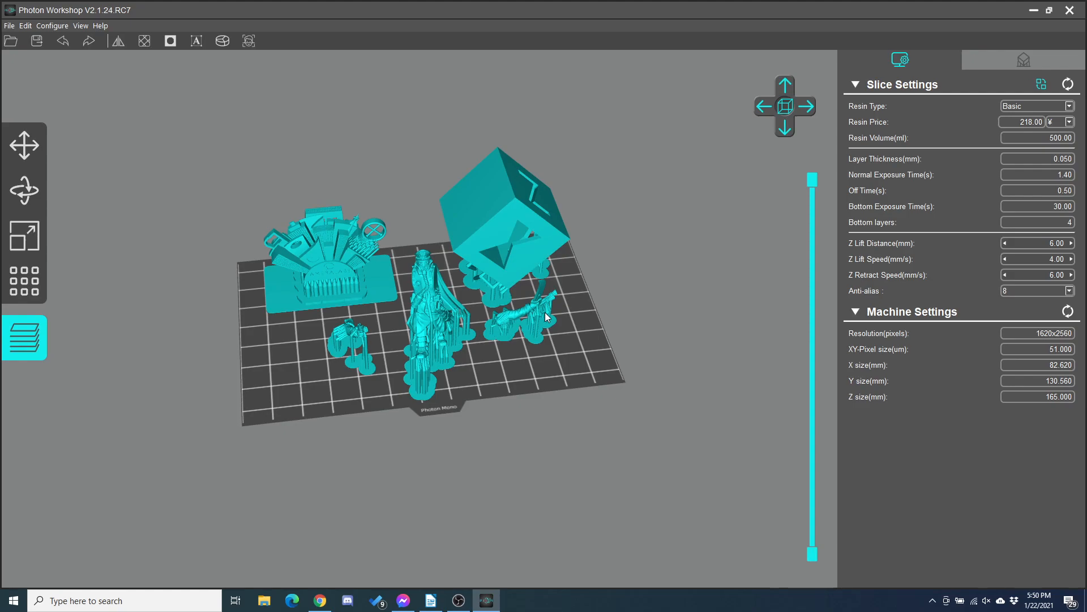
click(514, 601)
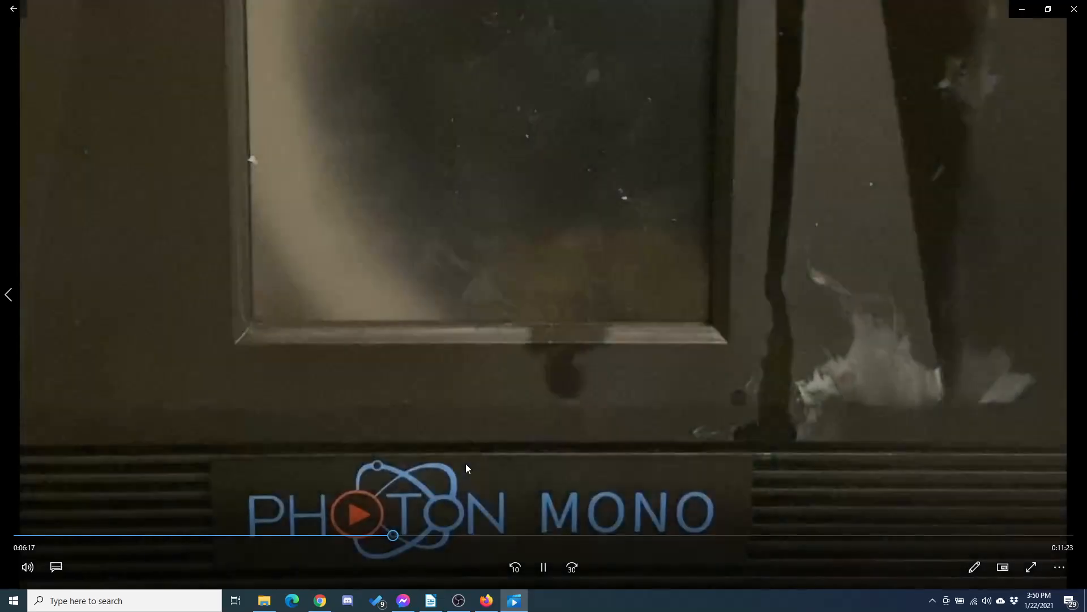